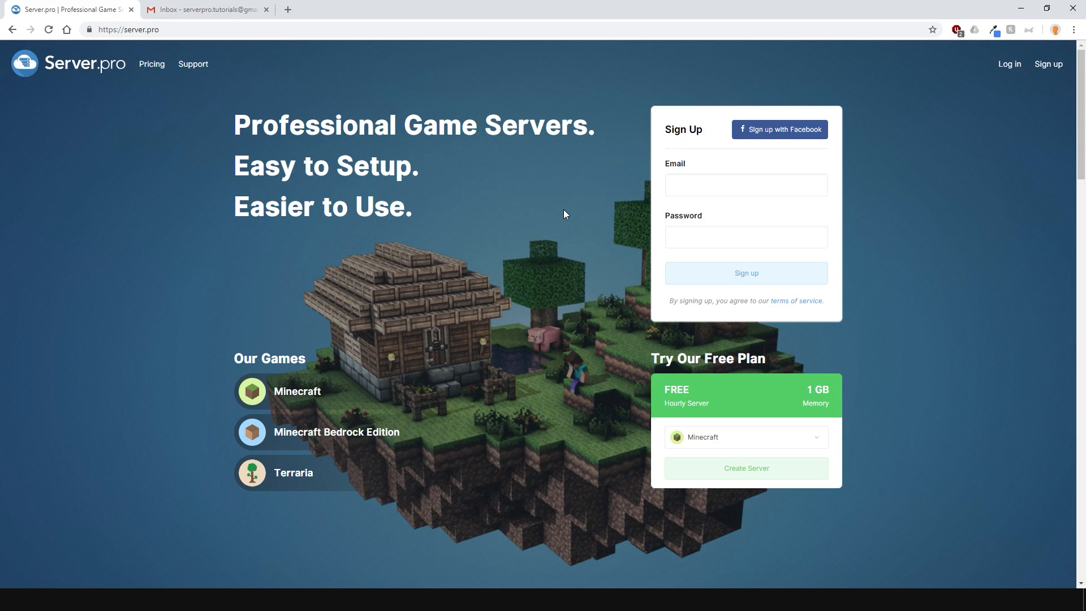
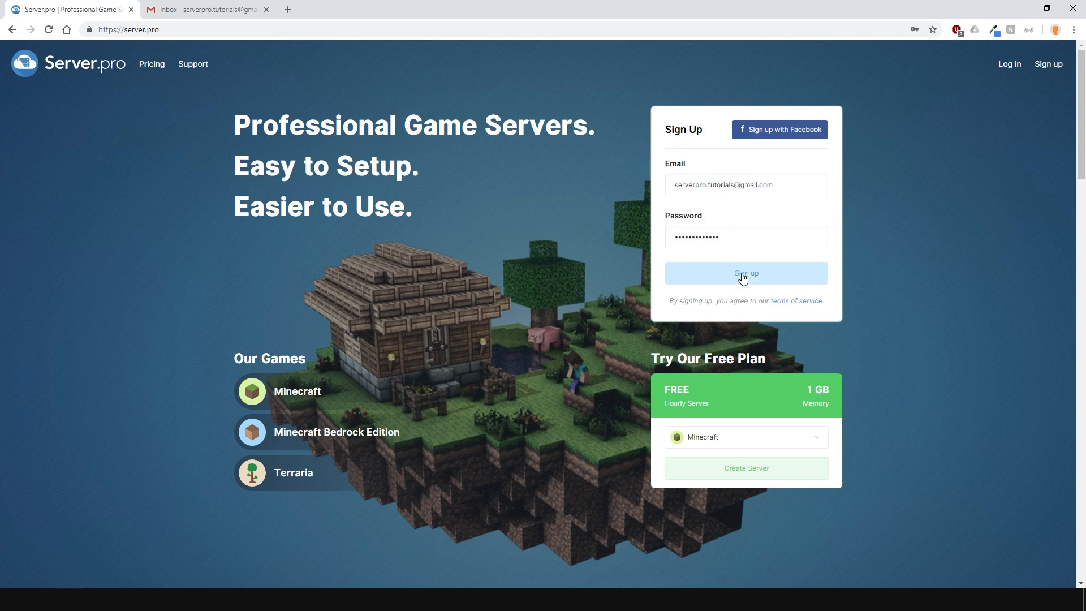
pyautogui.click(747, 273)
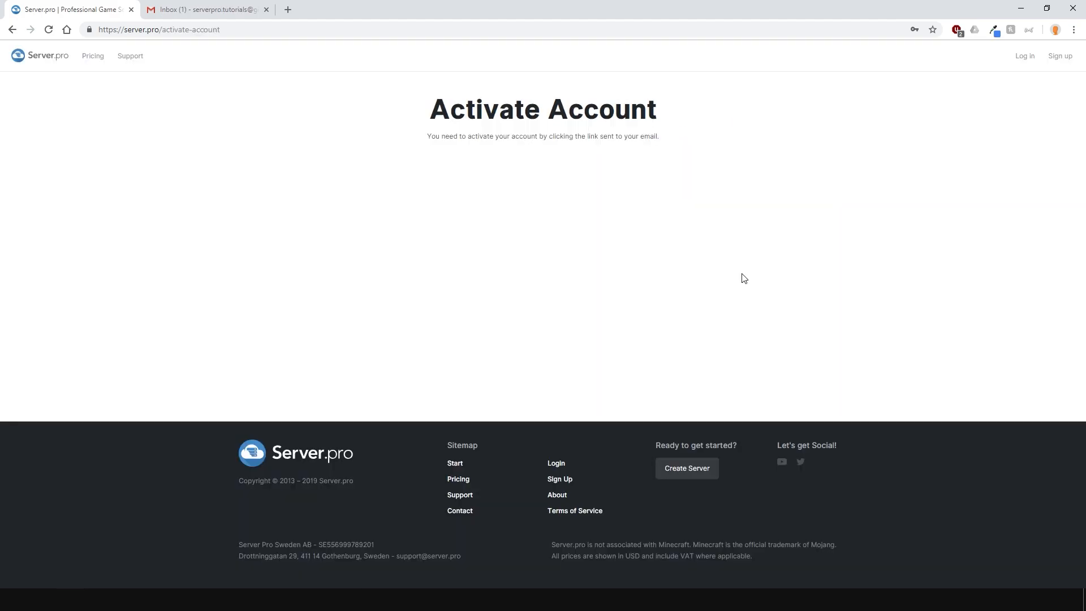
pyautogui.moveTo(728, 277)
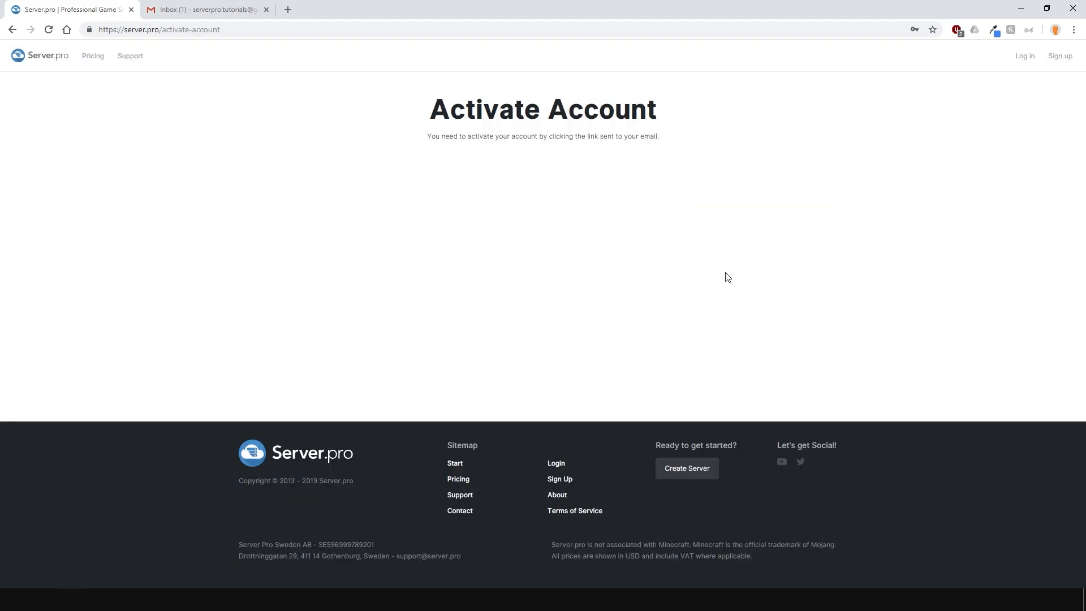
# Activate the account from the 'Server.pro - Welcome' email in Gmail
pyautogui.click(210, 10)
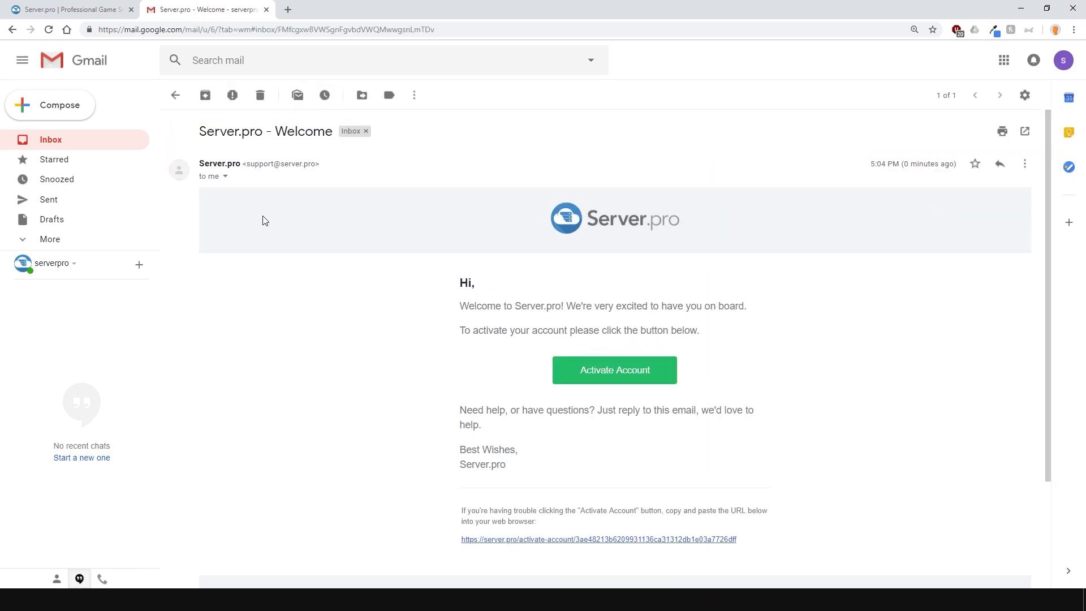
pyautogui.moveTo(534, 347)
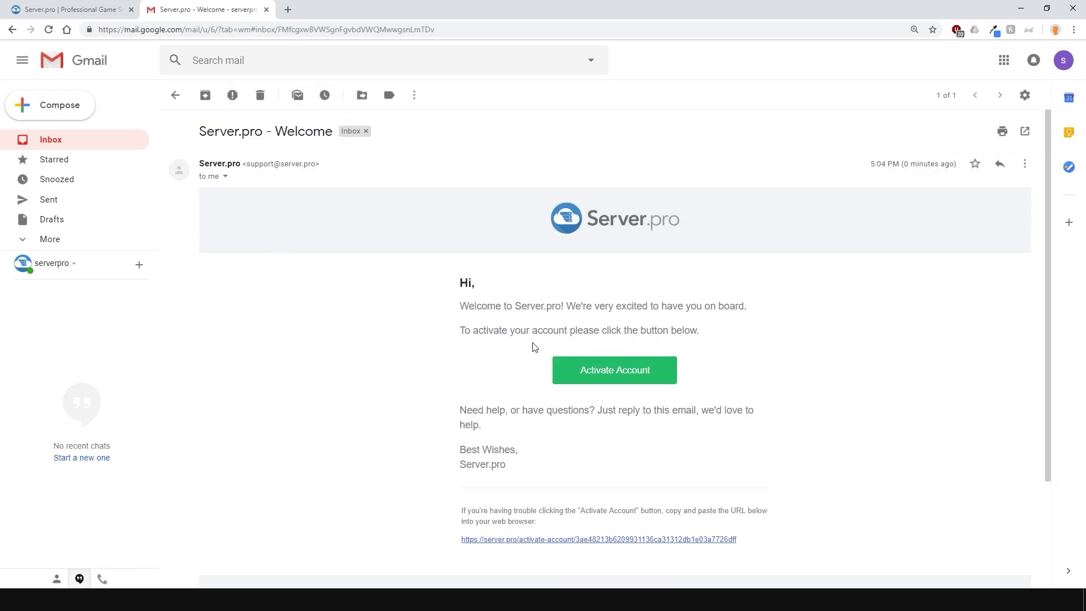
pyautogui.moveTo(612, 371)
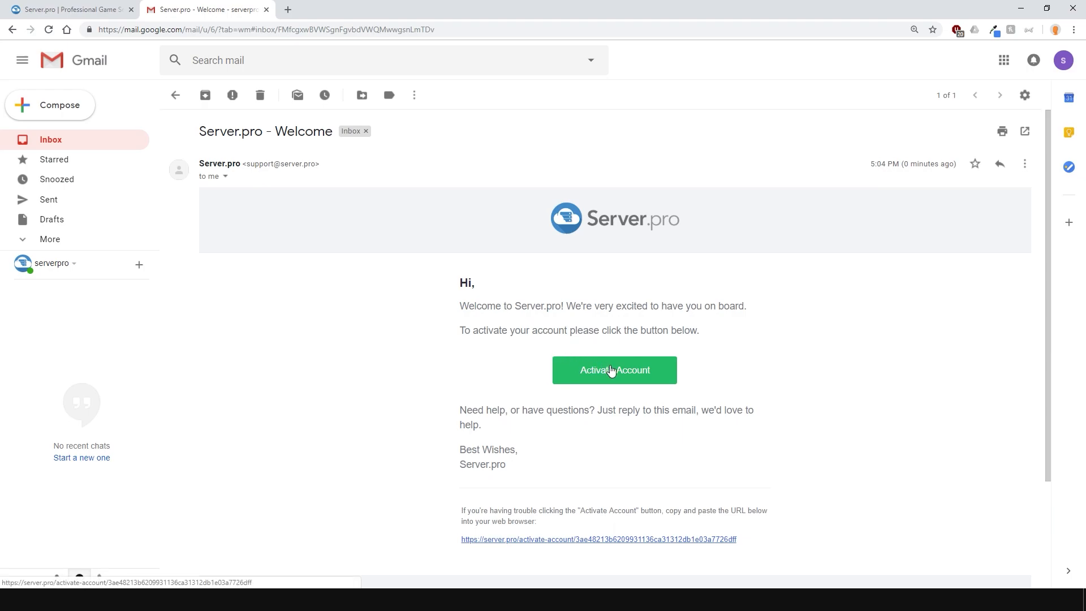
pyautogui.click(614, 370)
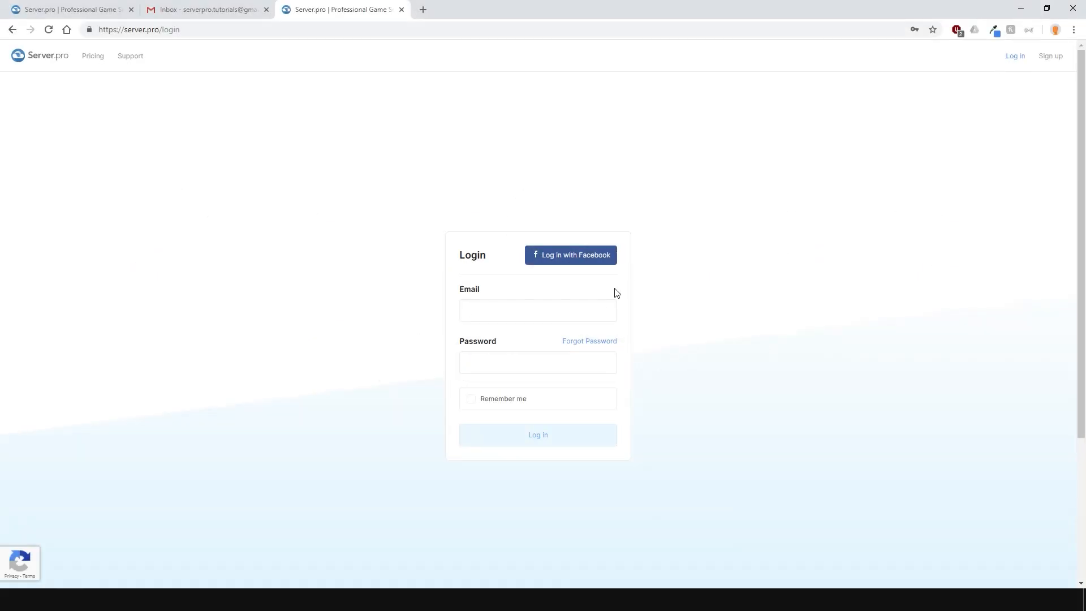
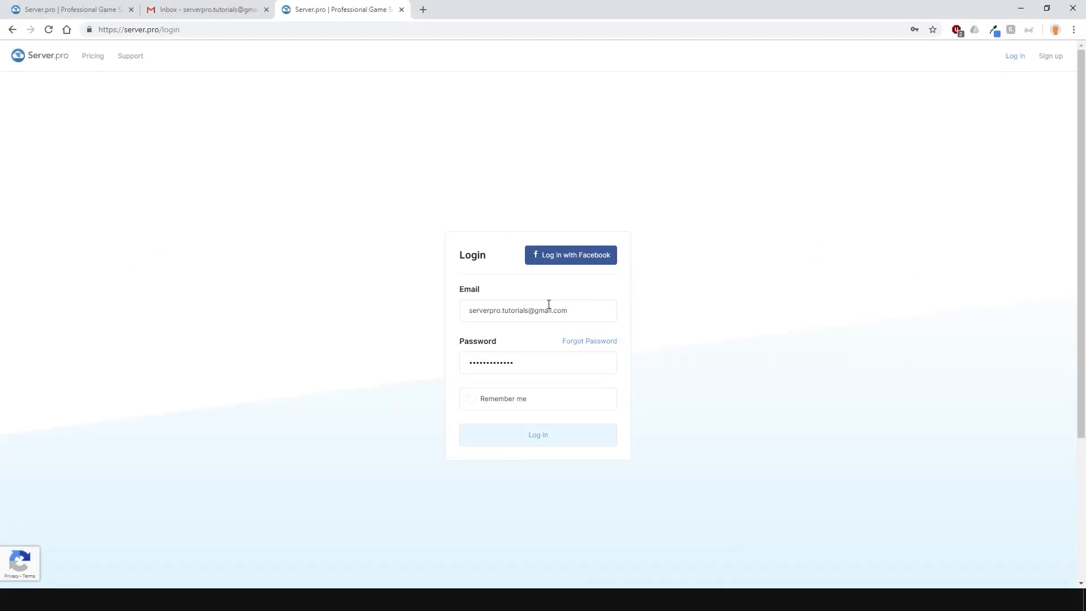
pyautogui.click(538, 435)
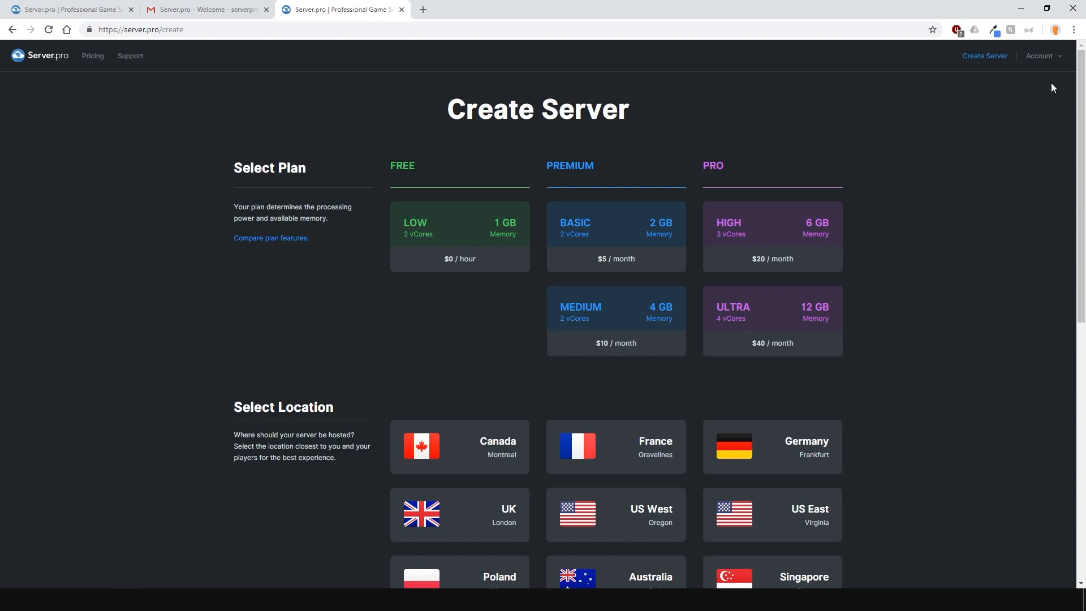
pyautogui.moveTo(887, 126)
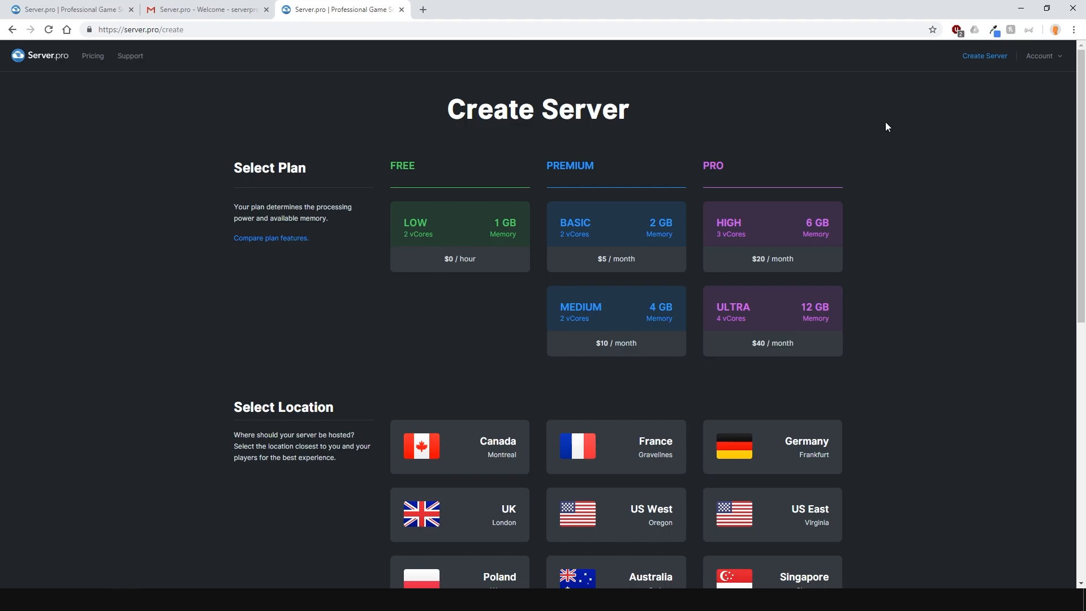
# Choose France as the server location and Minecraft Java Edition as the game
pyautogui.scroll(-3)
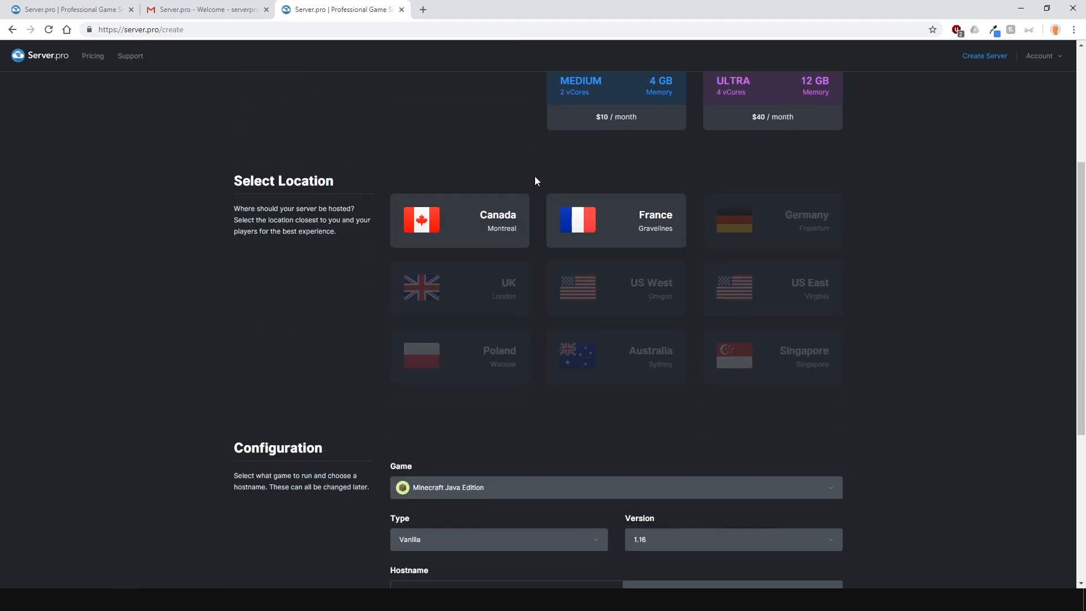
pyautogui.moveTo(564, 202)
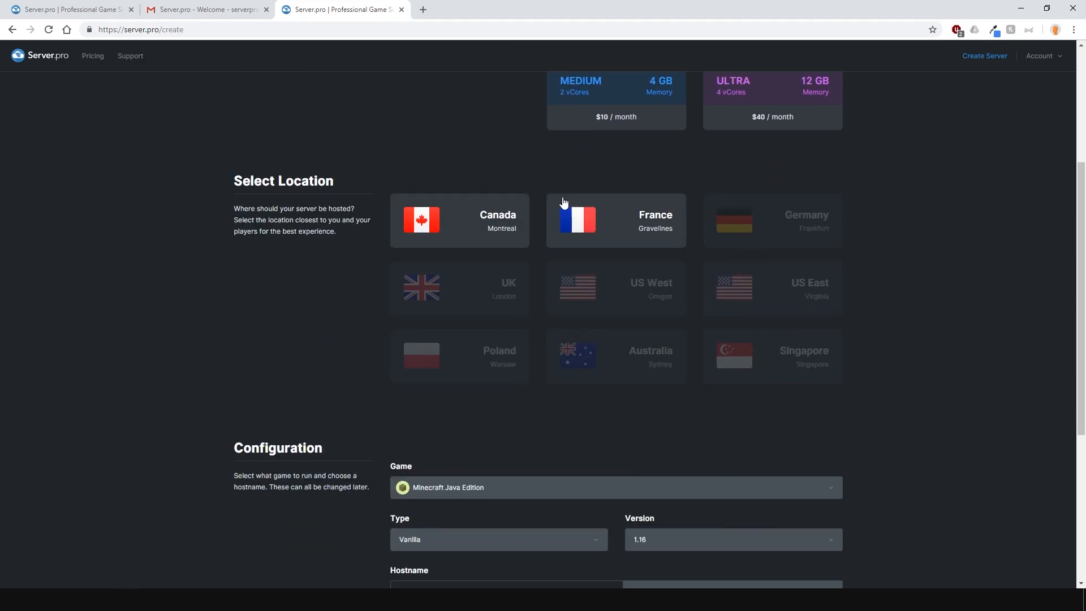
pyautogui.click(598, 223)
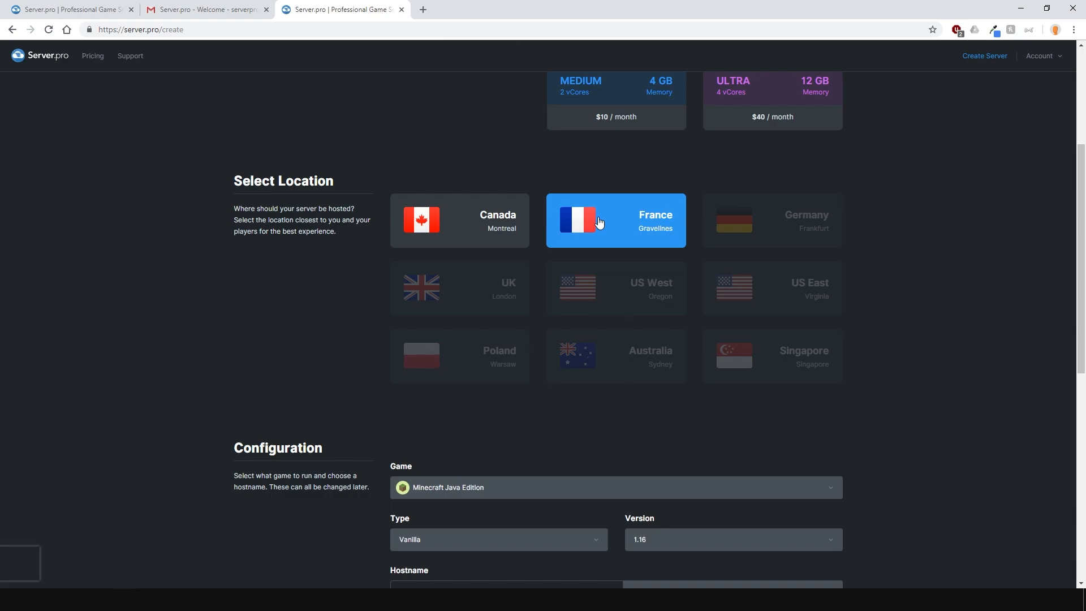
pyautogui.scroll(-3)
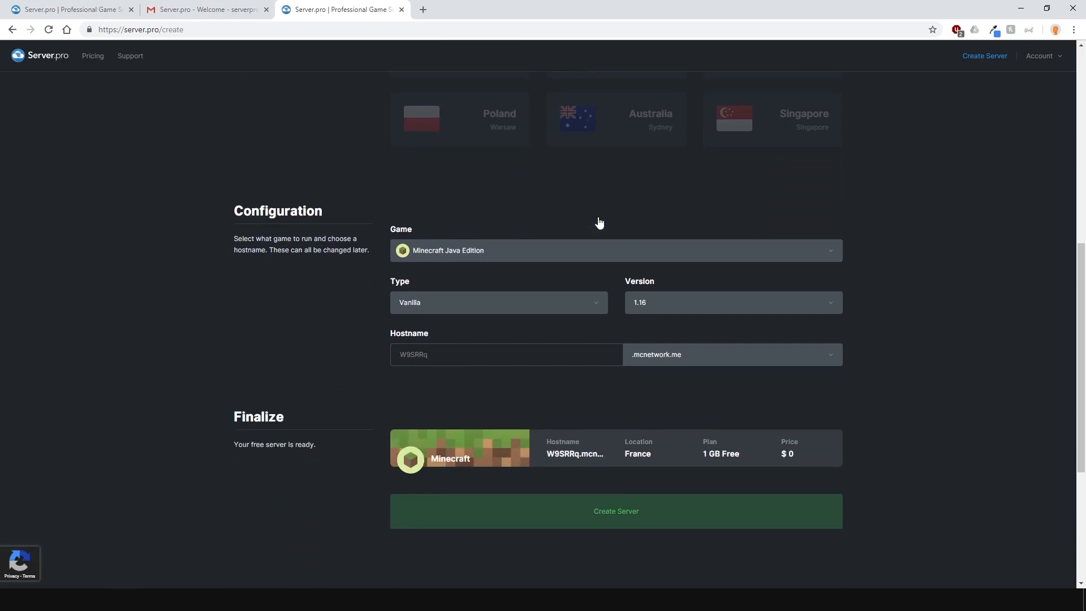
pyautogui.click(615, 250)
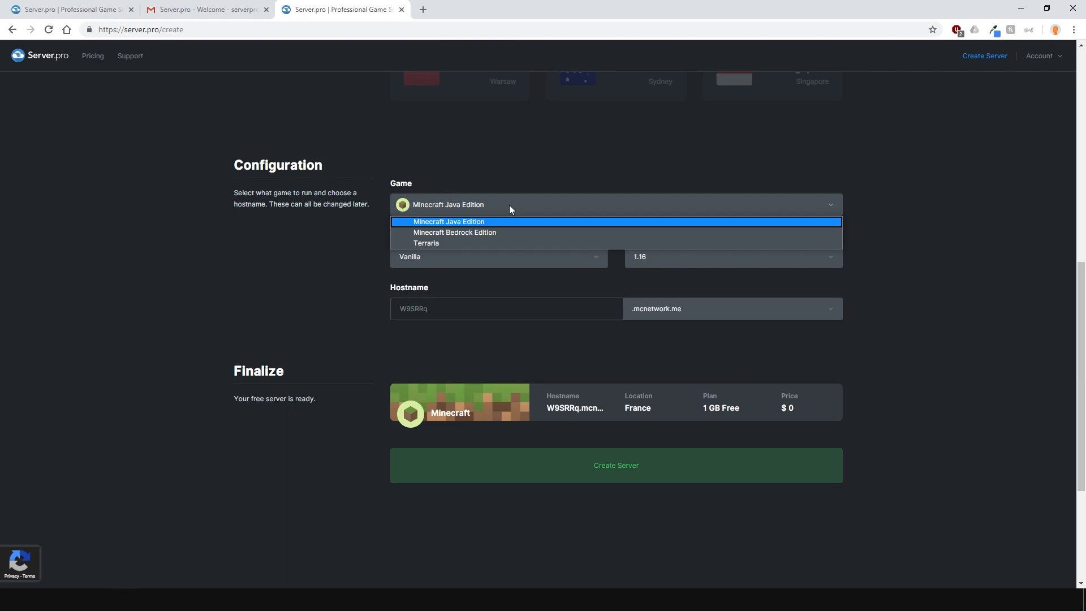
pyautogui.click(449, 222)
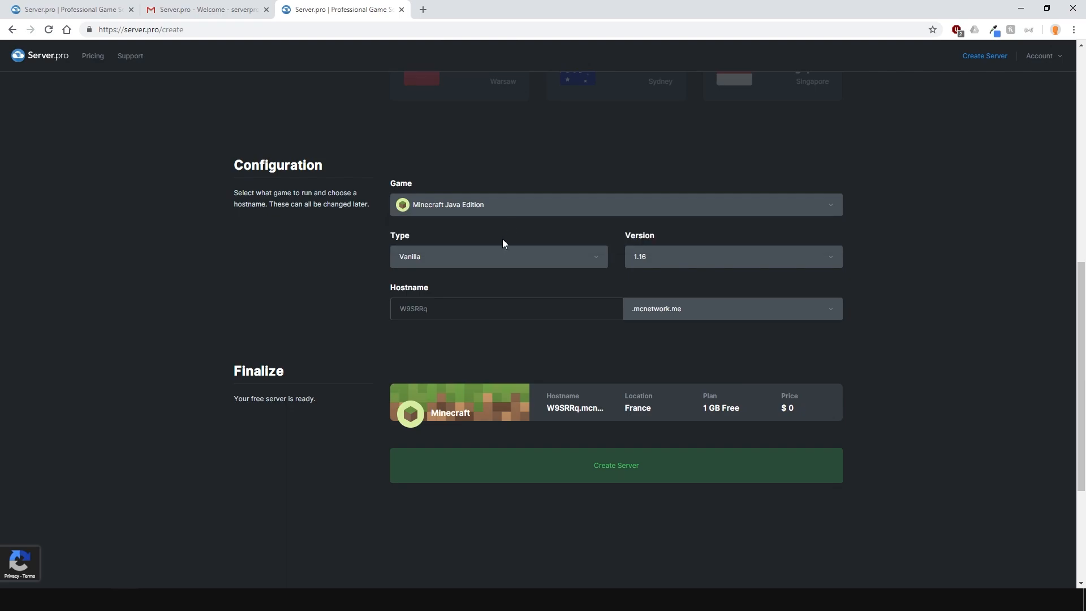
pyautogui.click(499, 257)
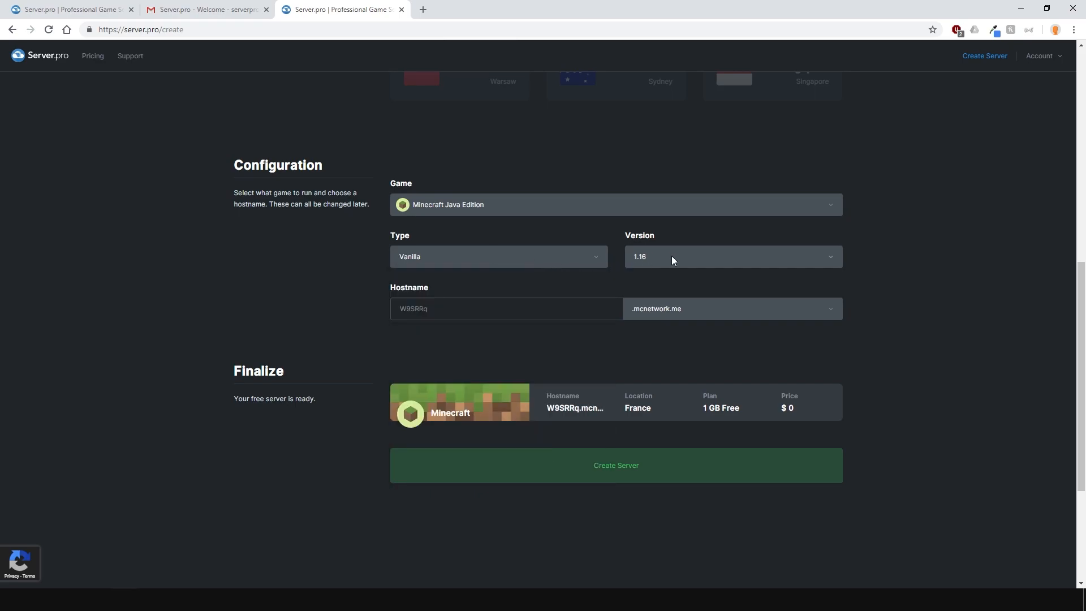
# Create the free server with hostname serverpro-demo on the .mygs.co domain
pyautogui.click(733, 257)
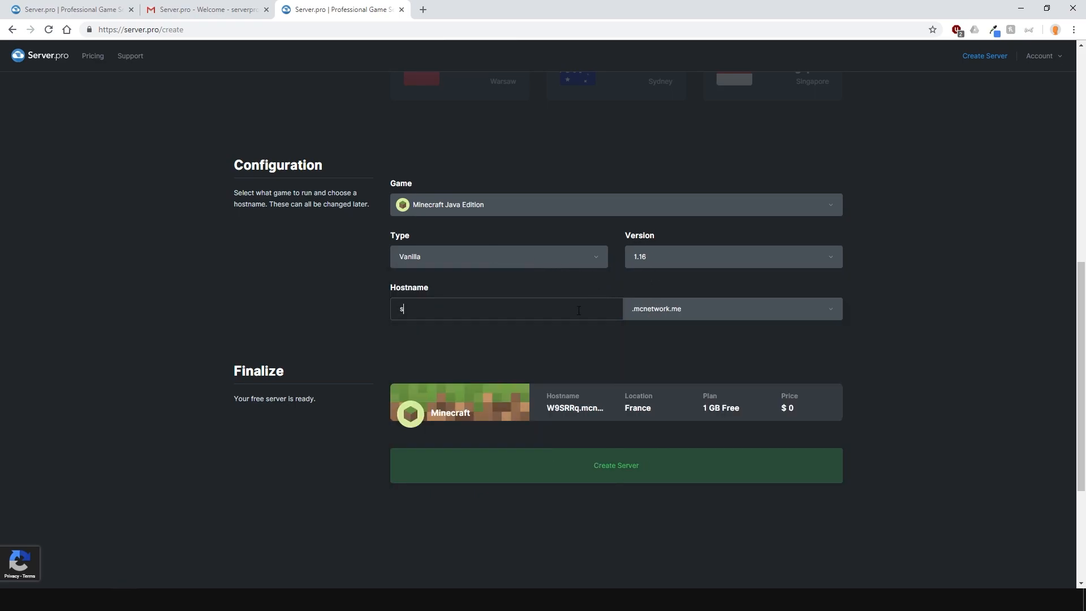
pyautogui.write('erverpro-demo')
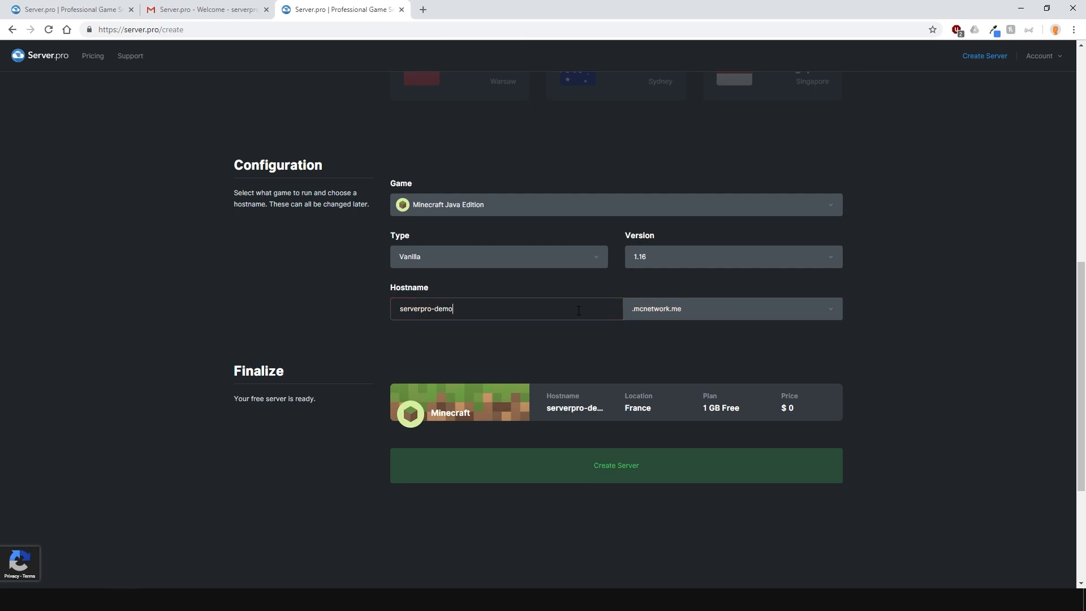
pyautogui.click(733, 309)
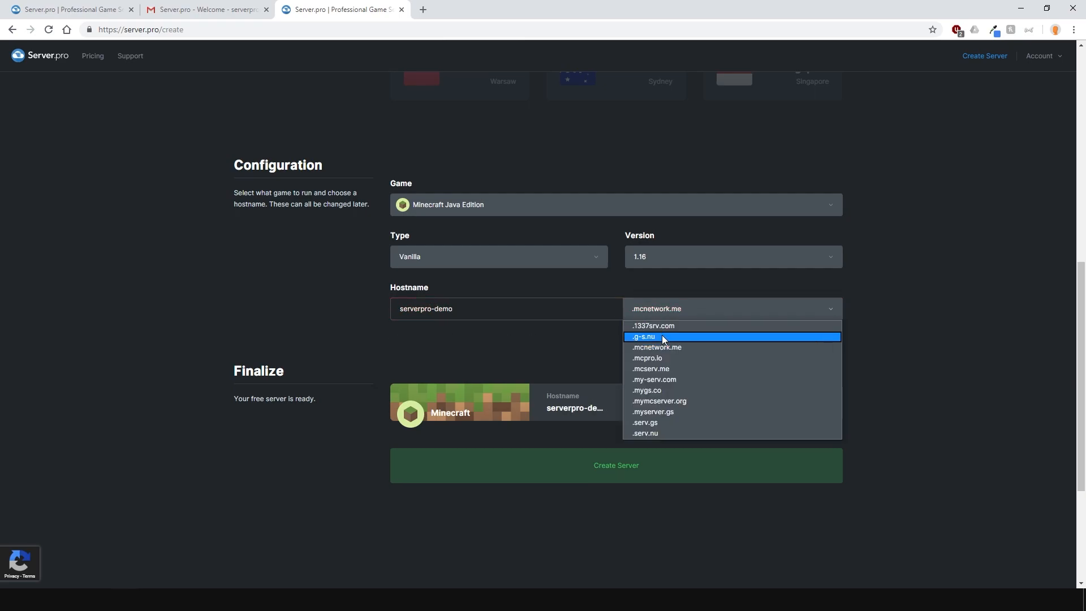
pyautogui.click(647, 390)
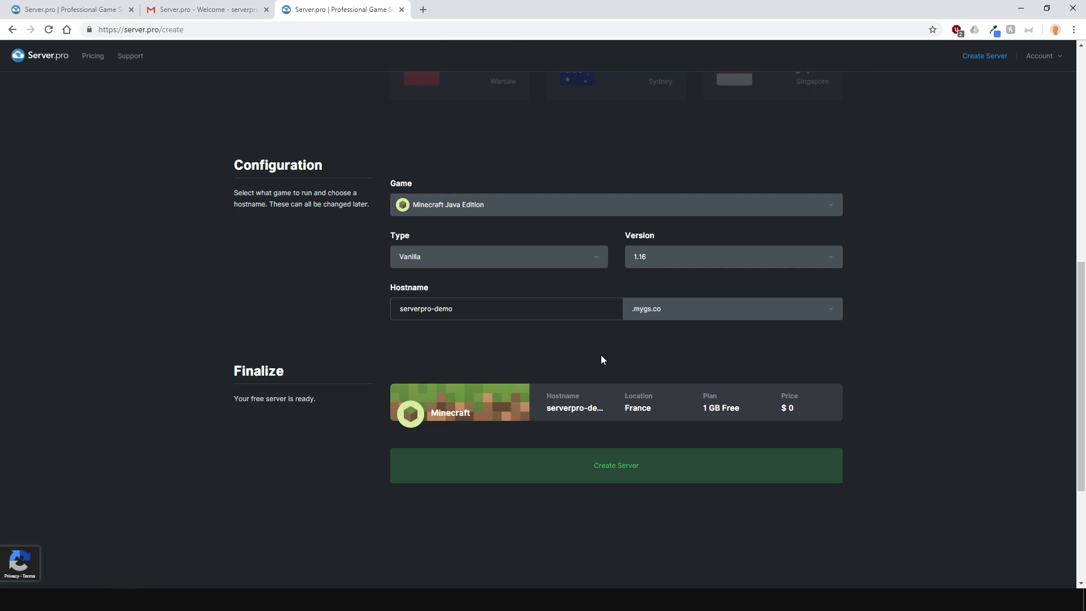
pyautogui.click(616, 465)
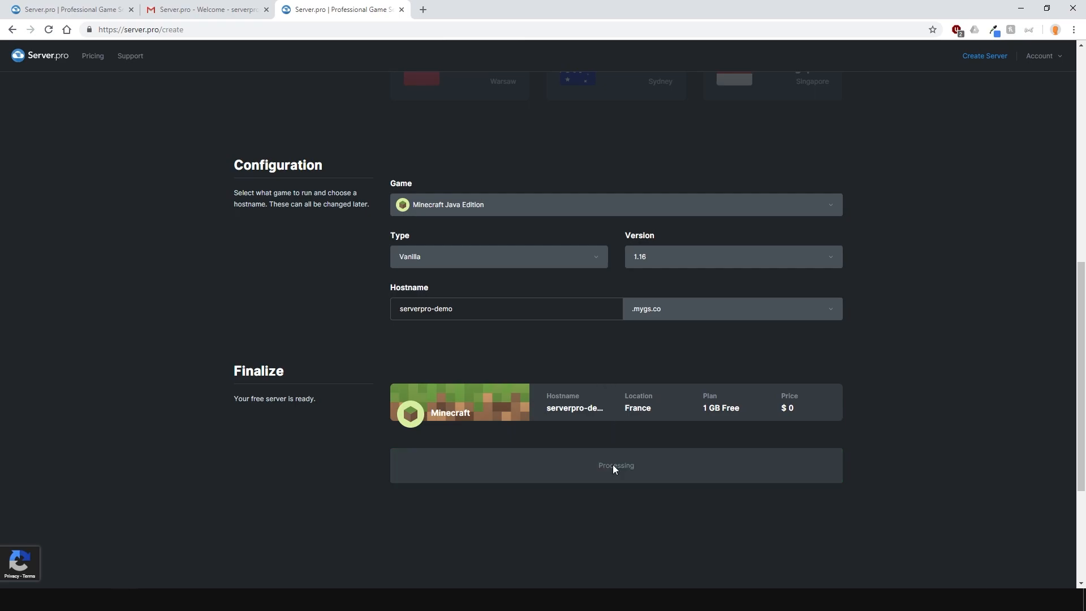
pyautogui.click(616, 465)
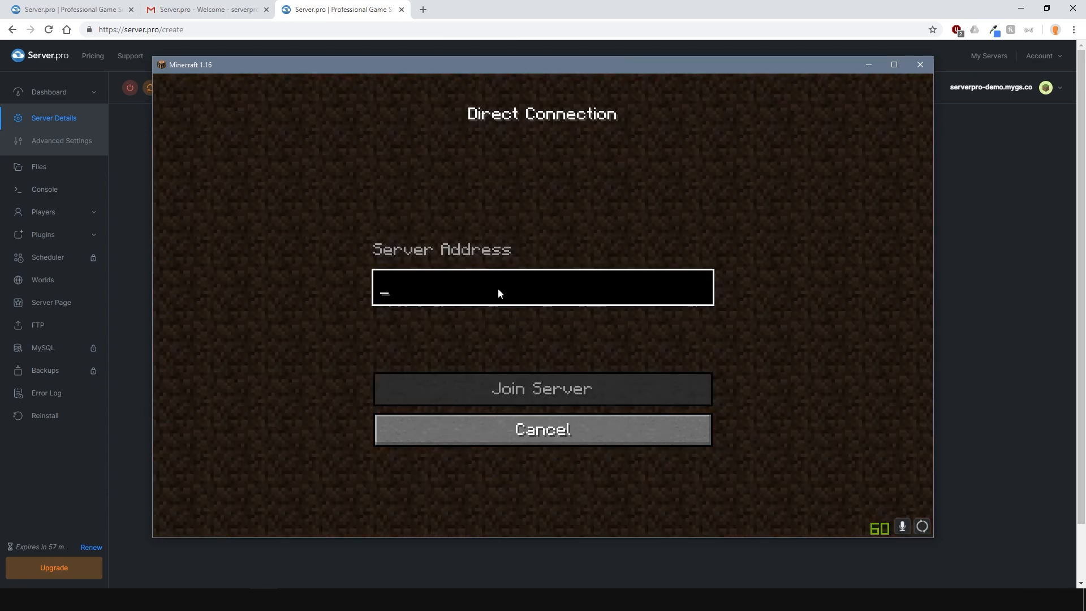
# Join serverpro-demo.mygs.co via Direct Connection, then open and close the inventory
pyautogui.click(542, 429)
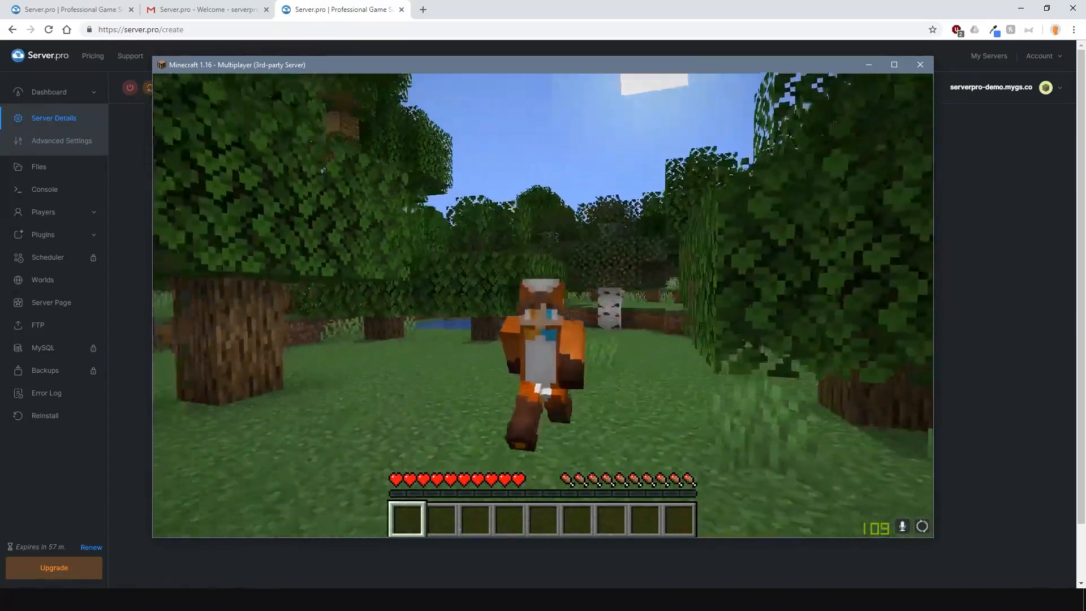
pyautogui.press('e')
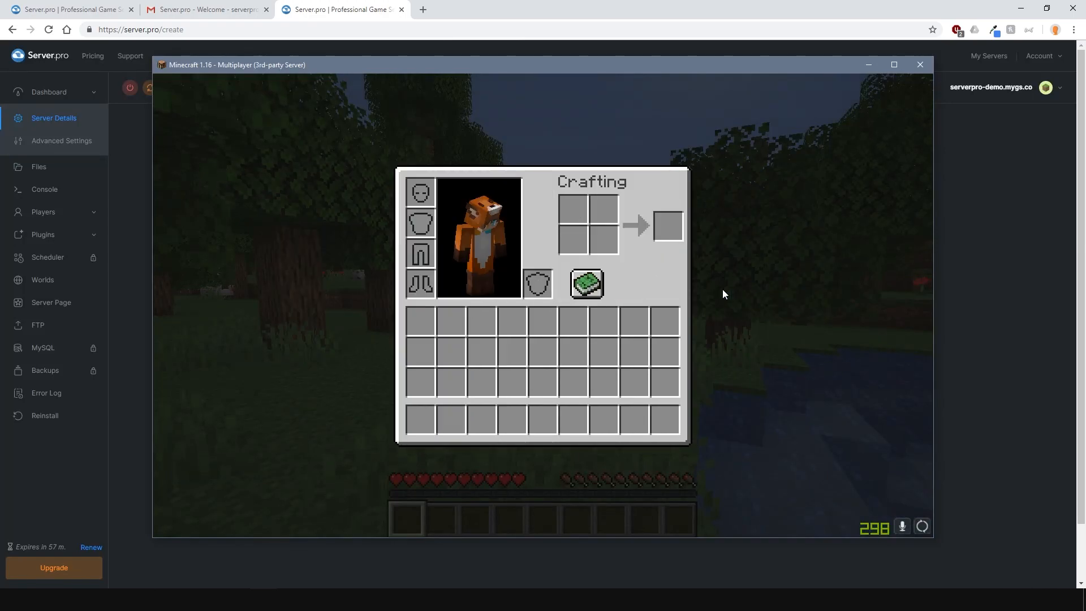
pyautogui.press('Escape')
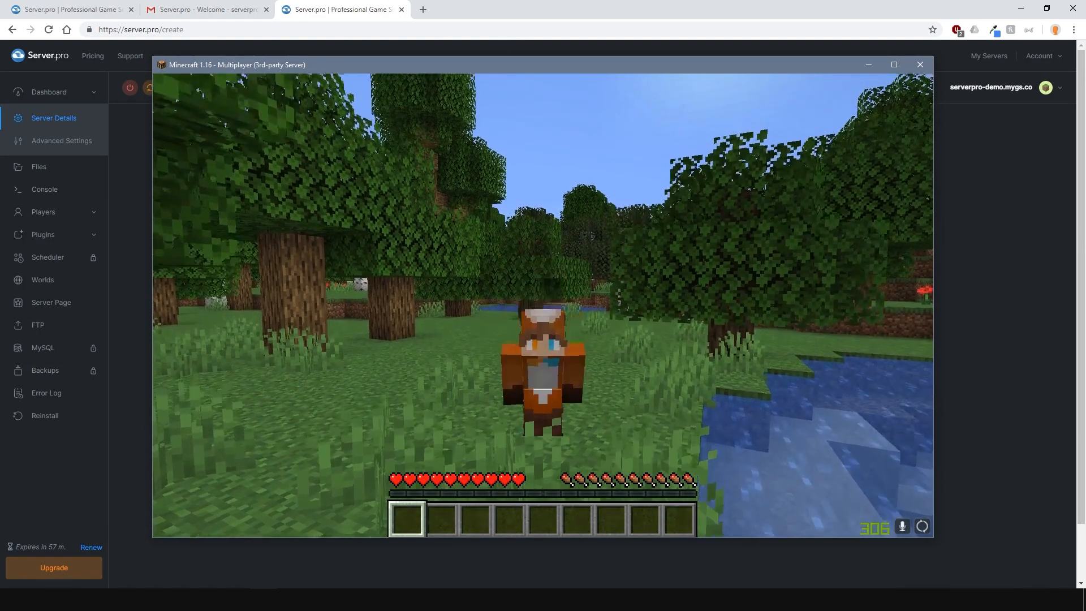